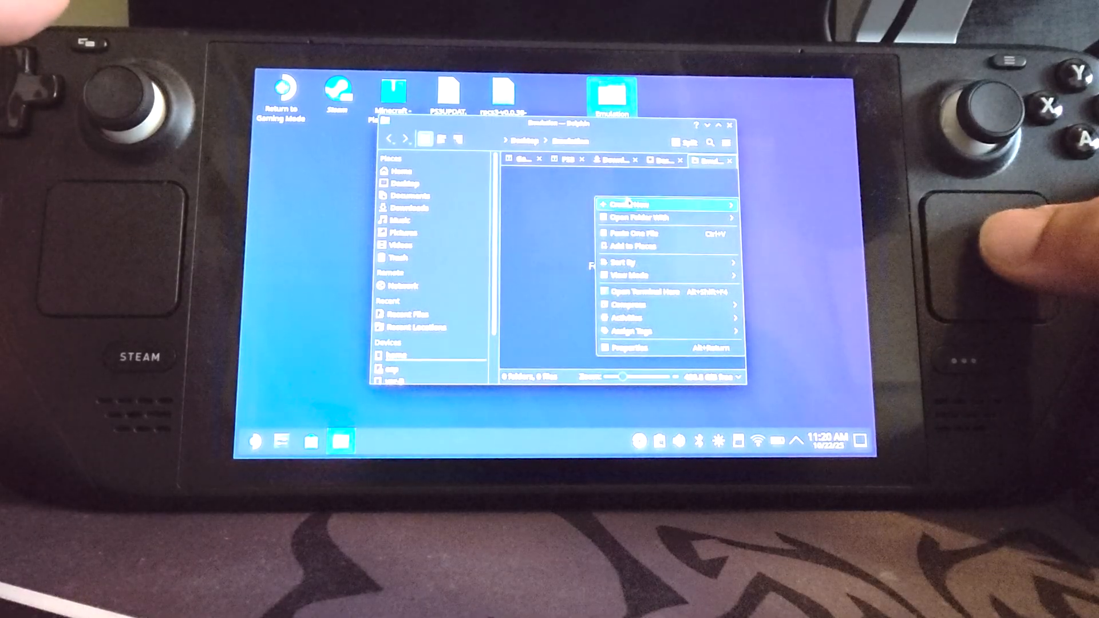
- Create a PS3 folder inside Emulation and begin another new folder within PS3
click(639, 204)
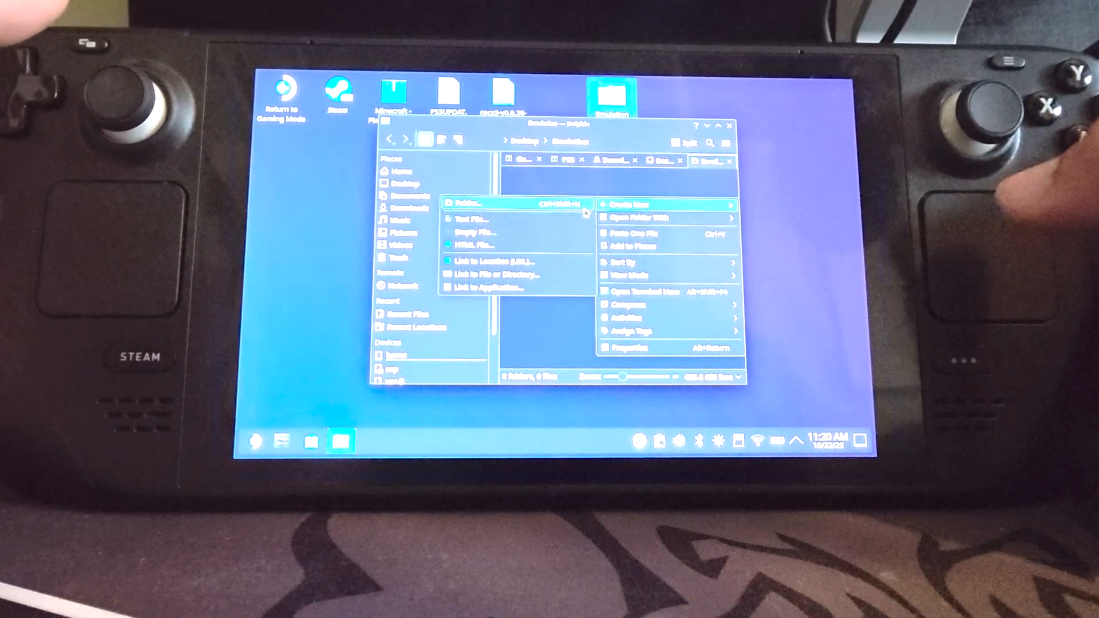
click(465, 202)
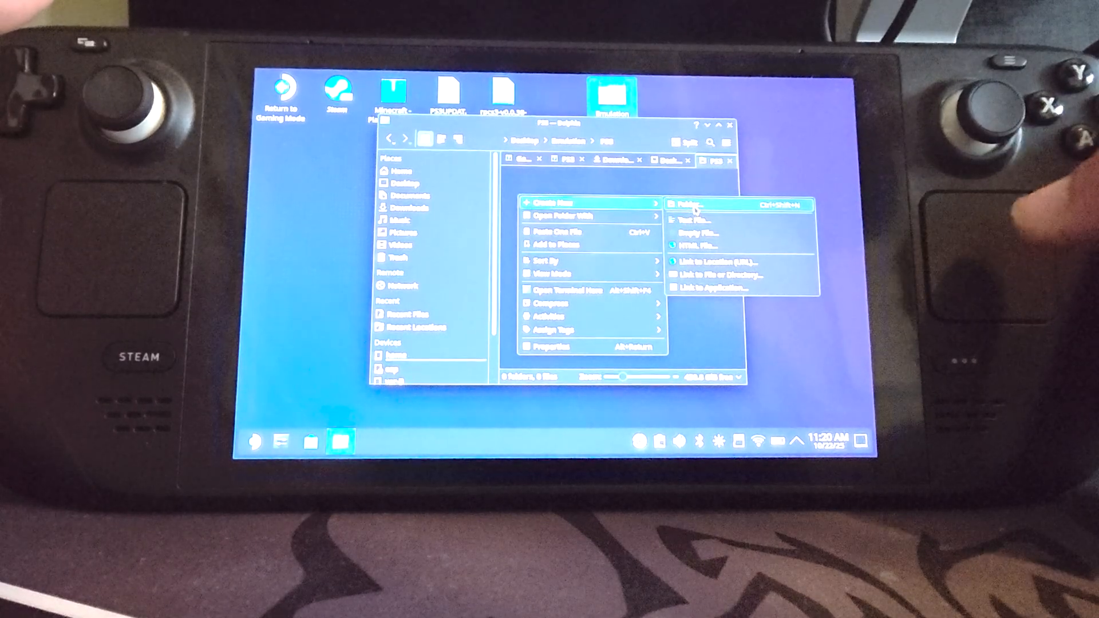
click(694, 204)
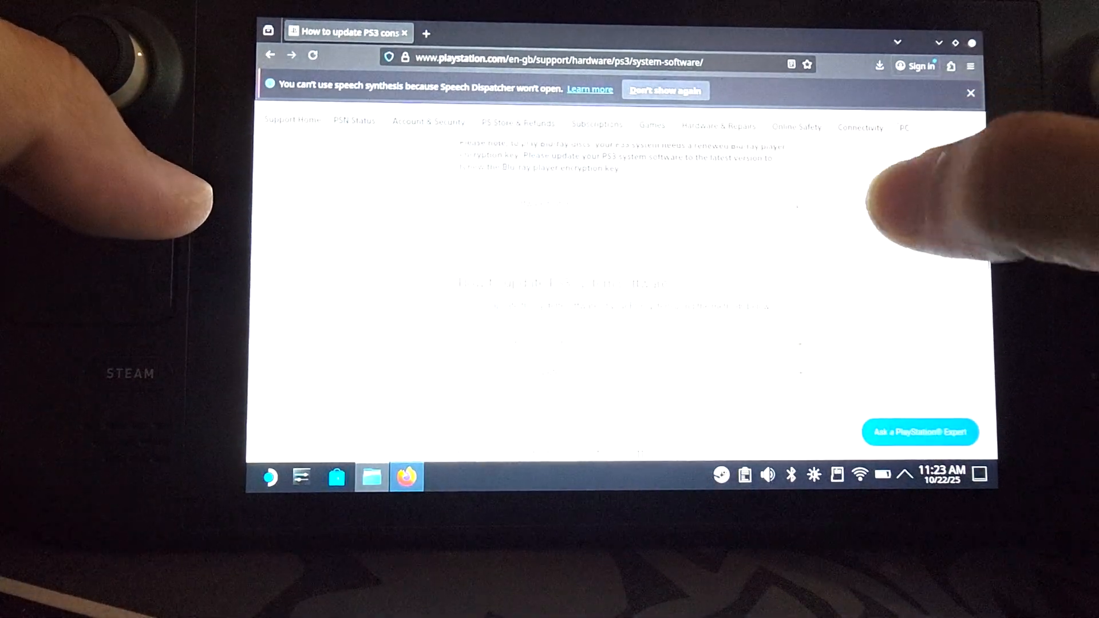
- Expand 'Update using a computer' and save the PS3UPDAT.PUP link to a chosen location
scroll(down, 3)
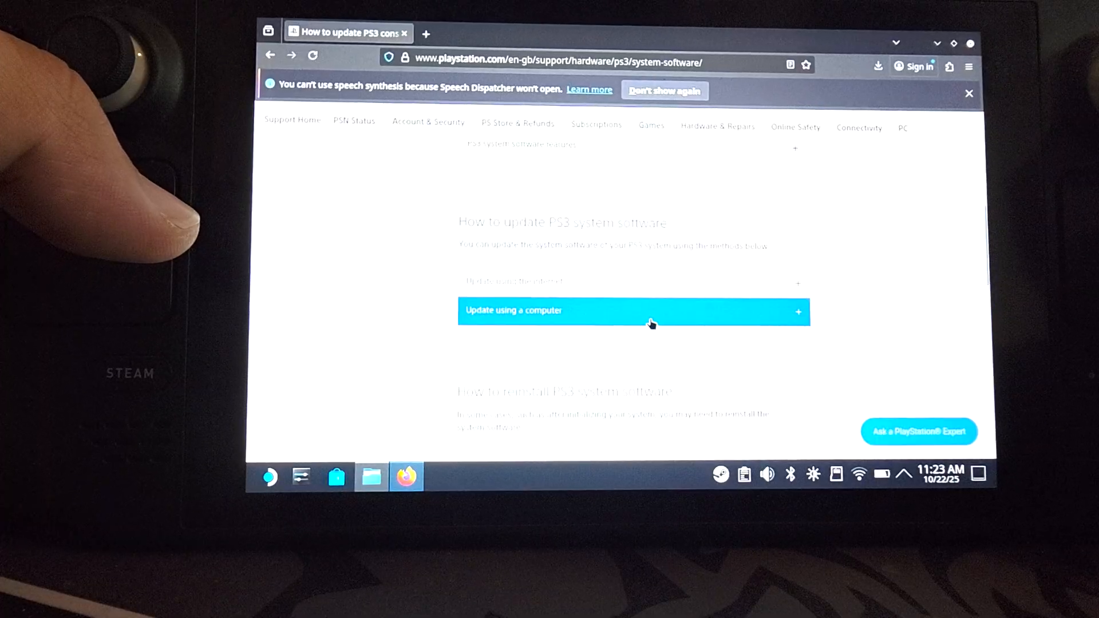
click(652, 312)
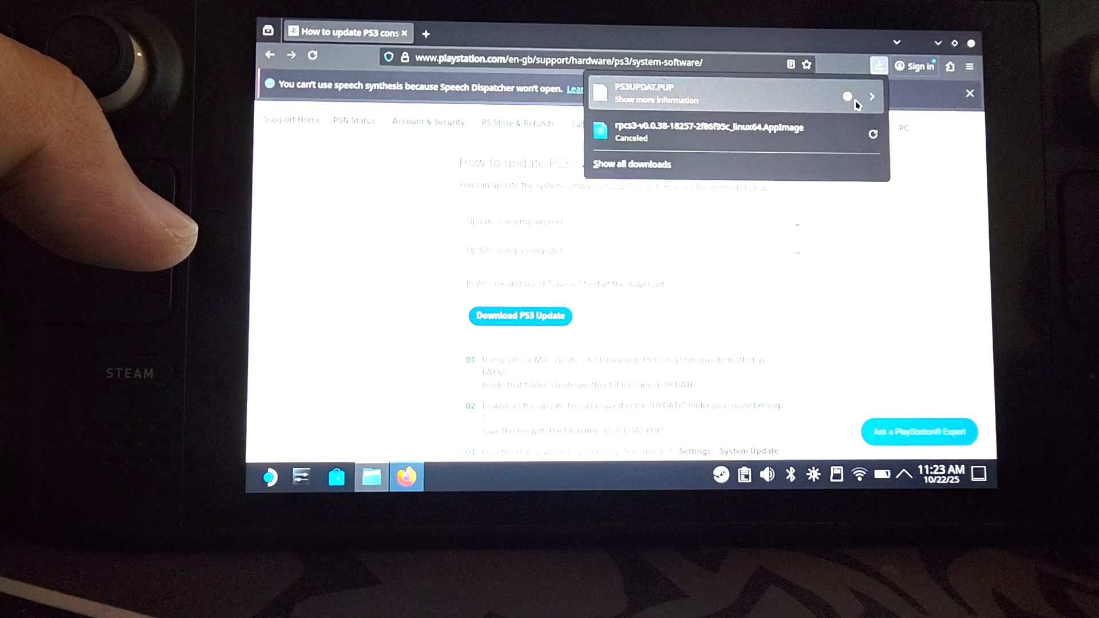
click(873, 96)
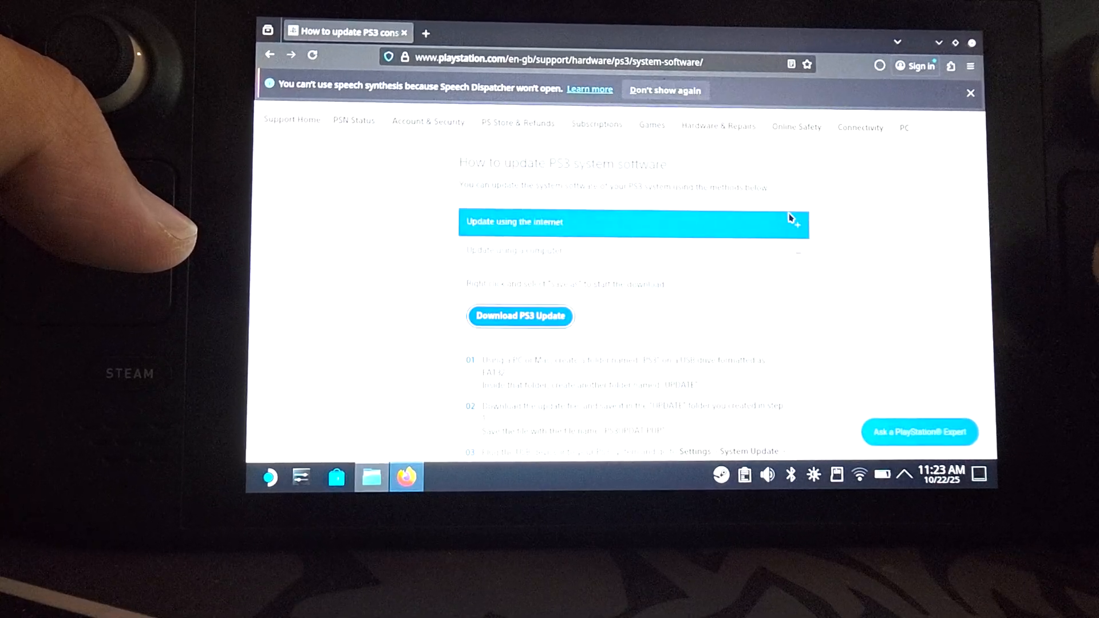
click(519, 316)
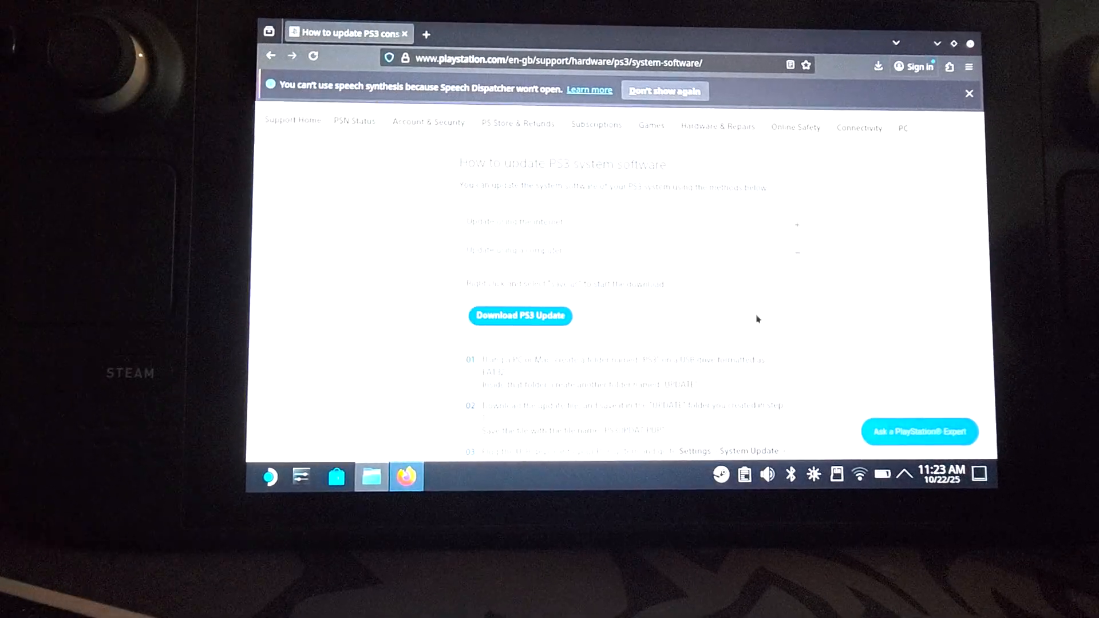
mouse_move(536, 330)
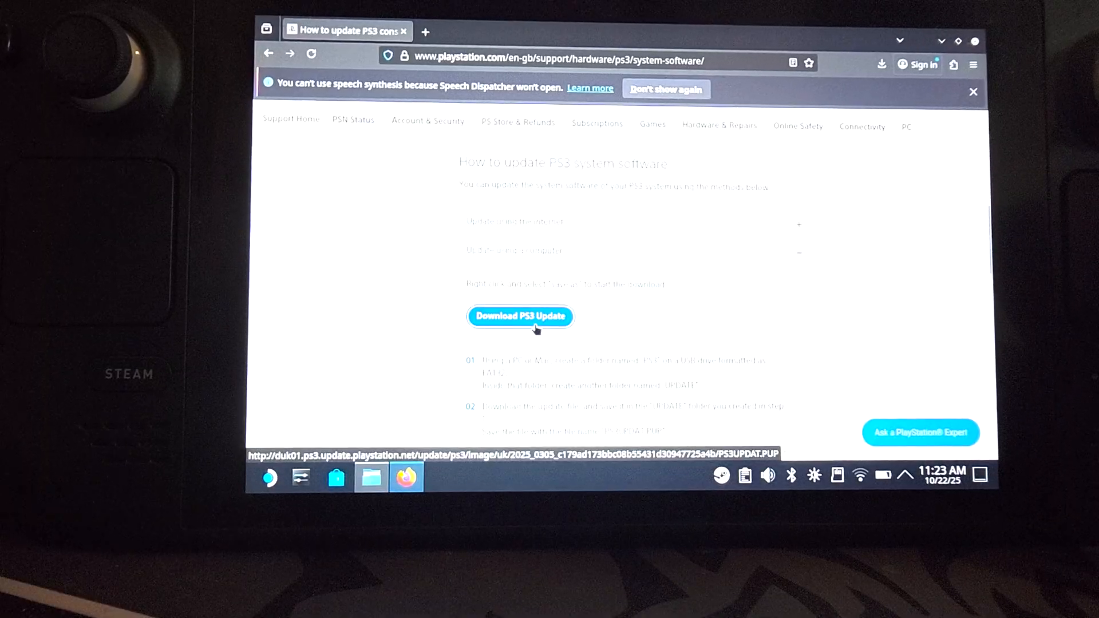
right_click(520, 316)
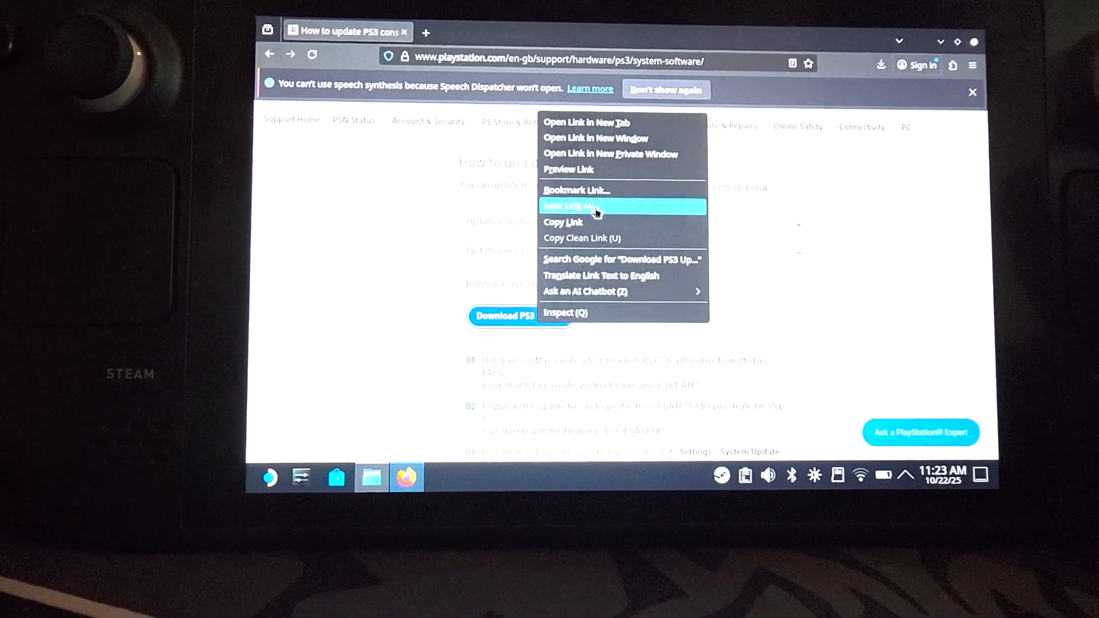
click(571, 206)
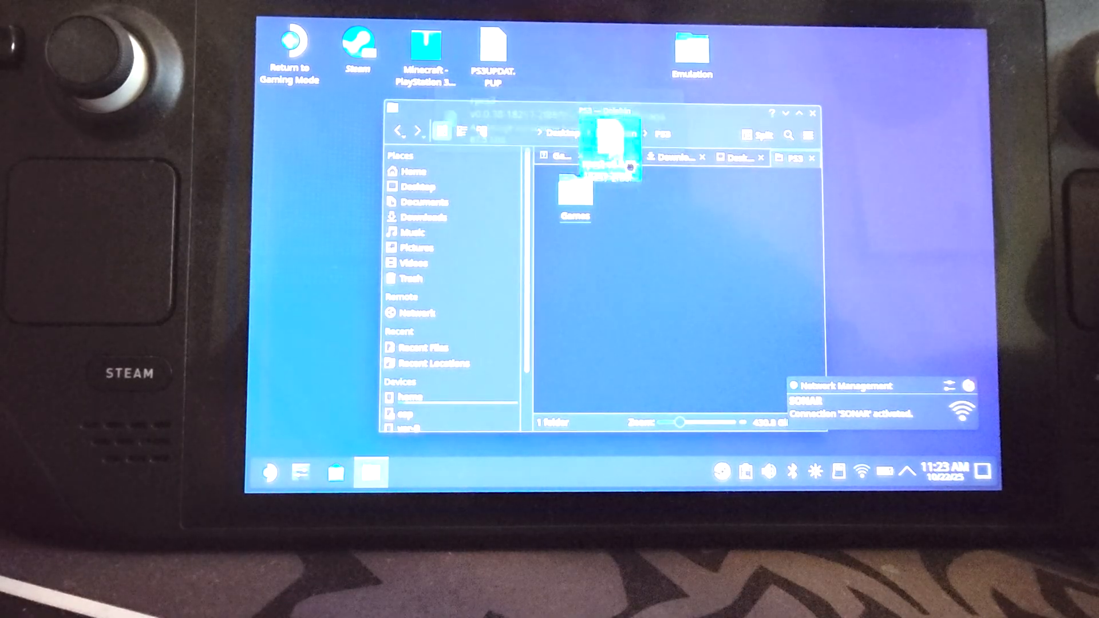
- Move the RPCS3 AppImage from the desktop into the PS3 folder next to Games
drag(610, 147, 701, 281)
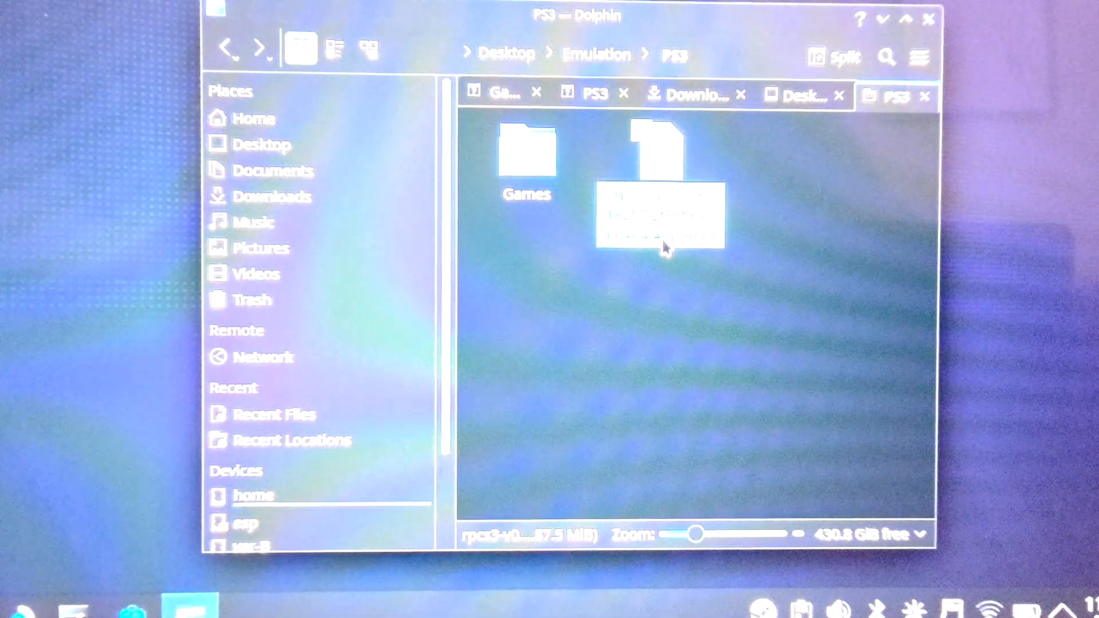
- Show the Permissions settings in the RPCS3 AppImage's Properties
right_click(660, 218)
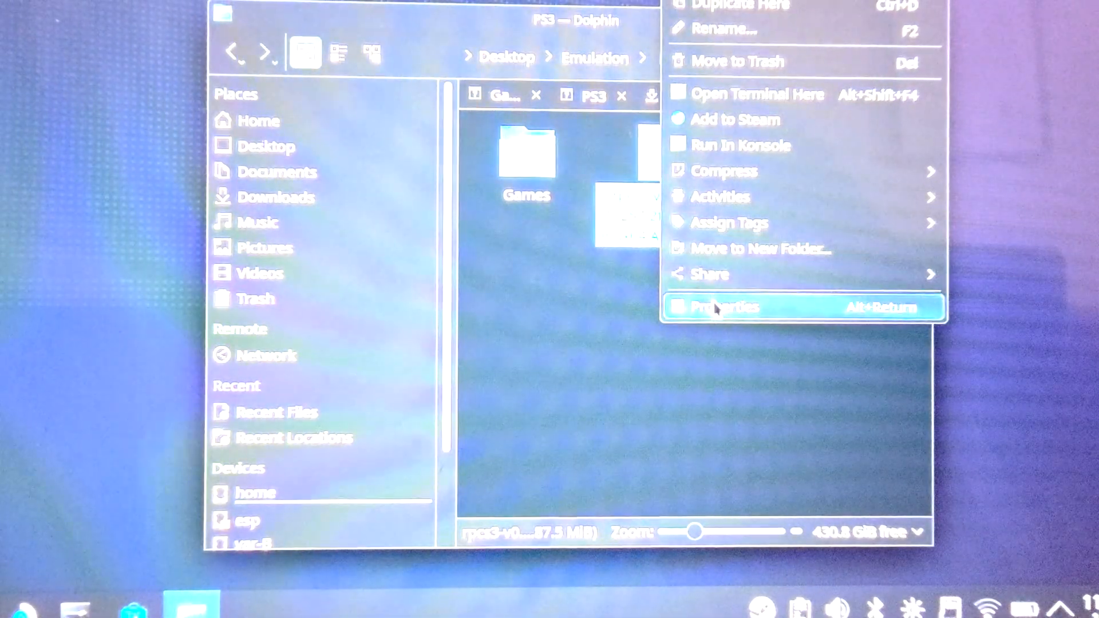
click(718, 307)
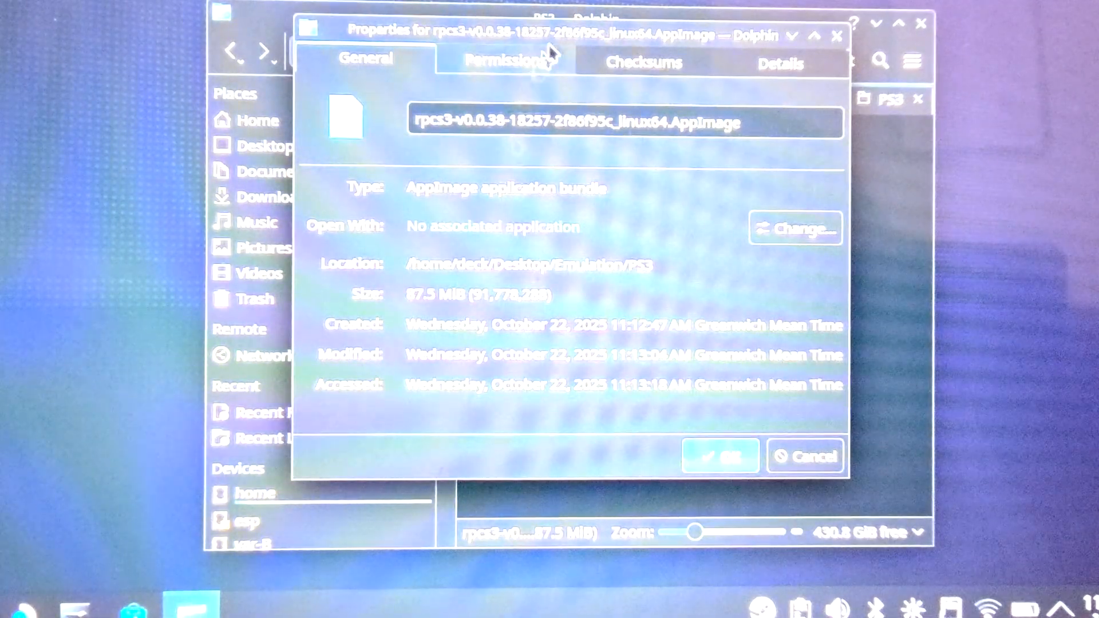
click(499, 59)
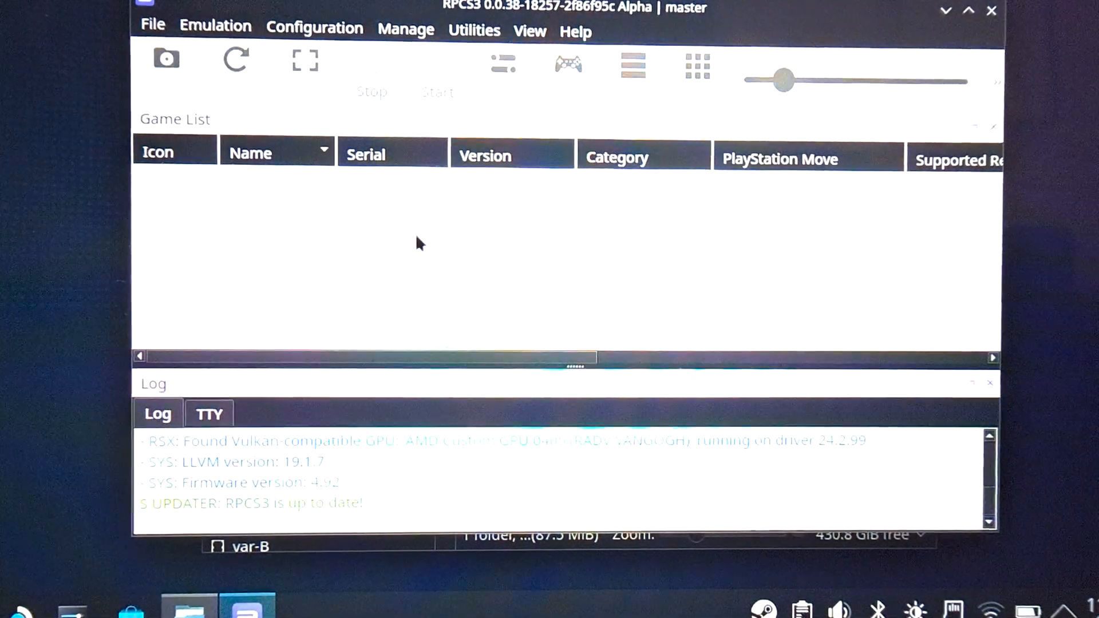
- Install firmware from PS3UPDAT.PUP on the Desktop, overwriting the existing 4.92 install and confirming success
click(151, 27)
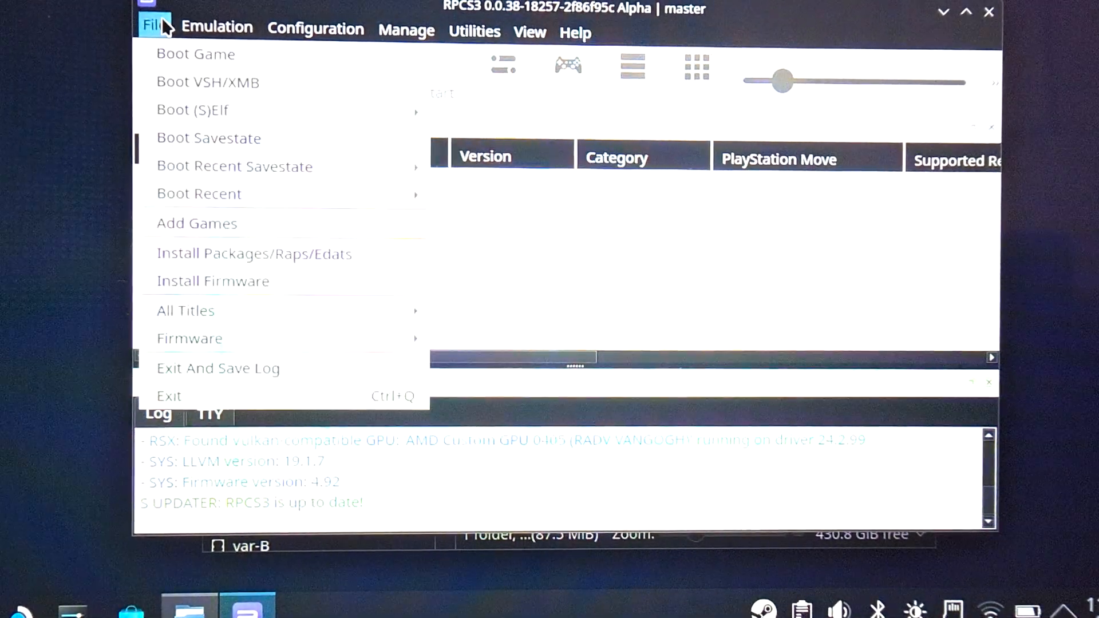
click(213, 282)
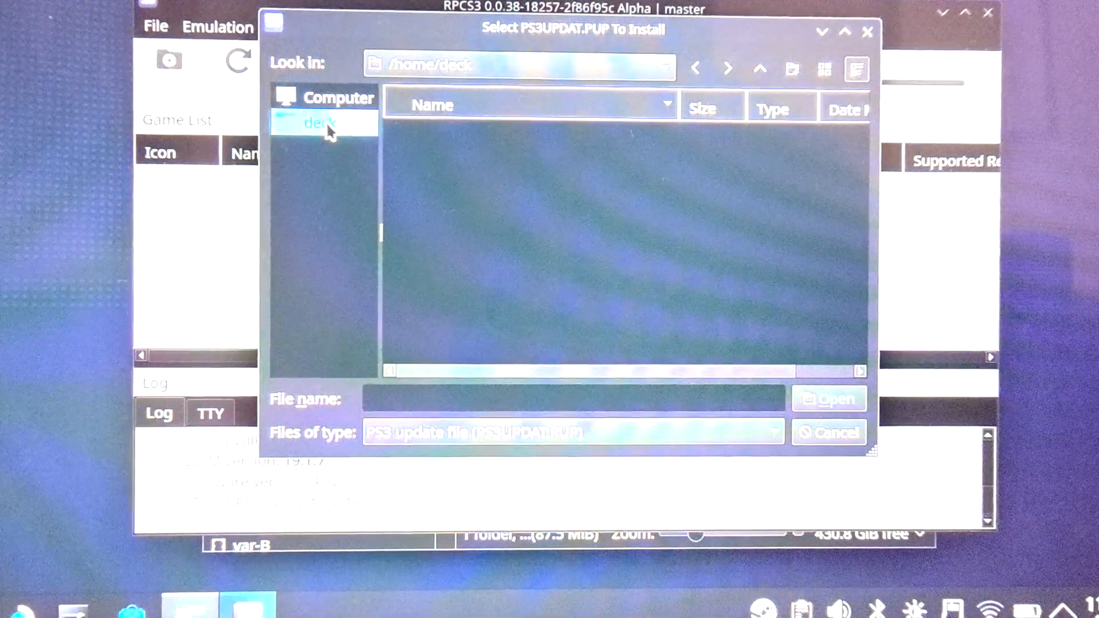
click(320, 123)
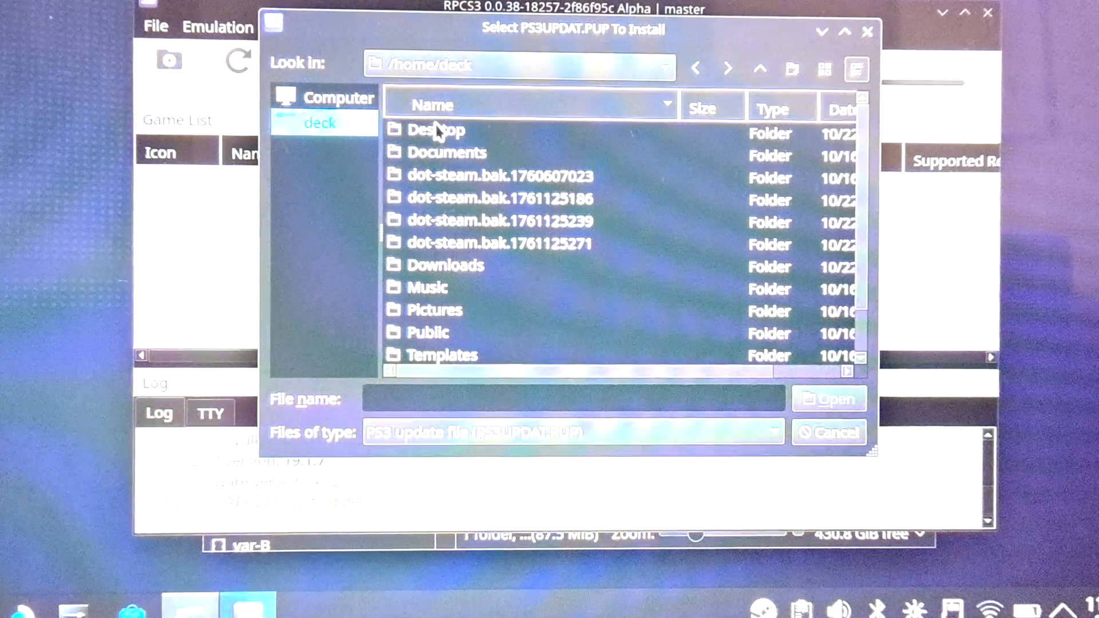
double_click(435, 129)
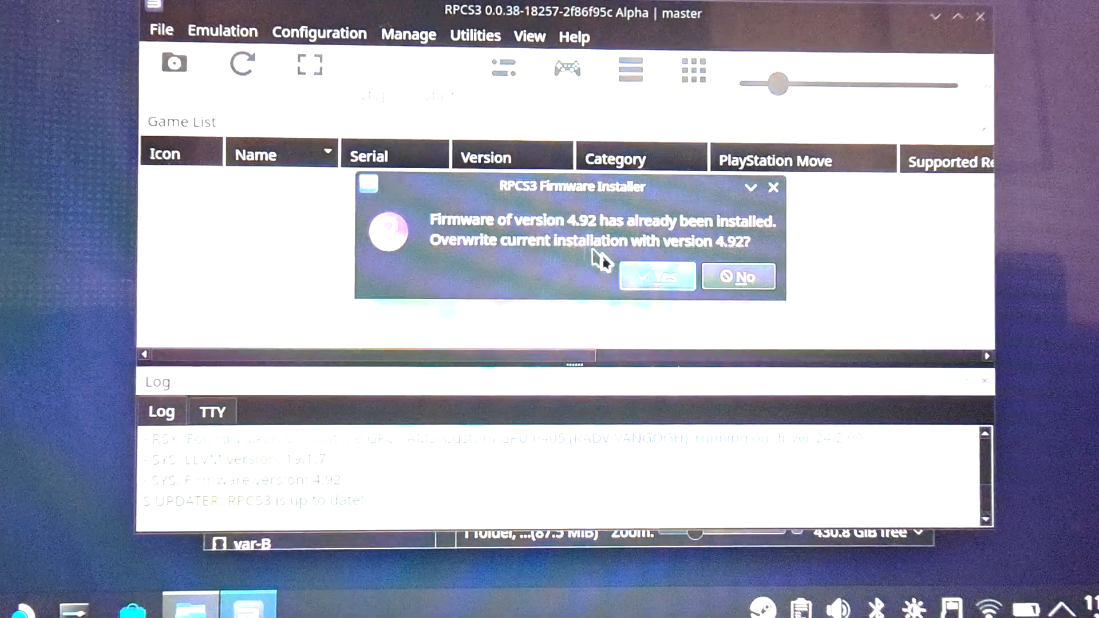
click(657, 276)
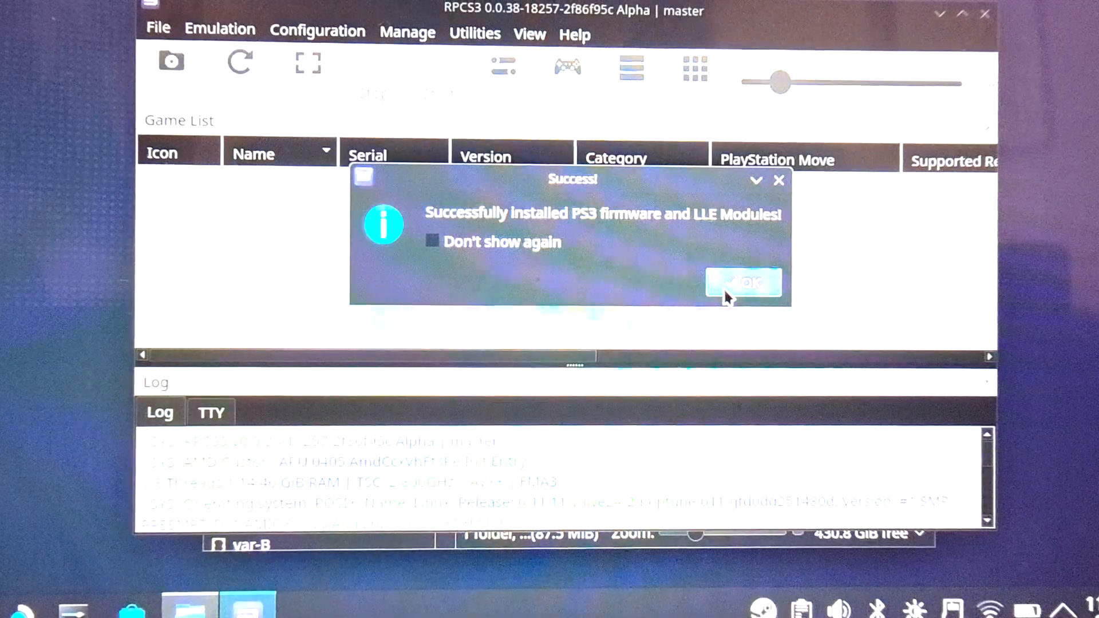
click(744, 281)
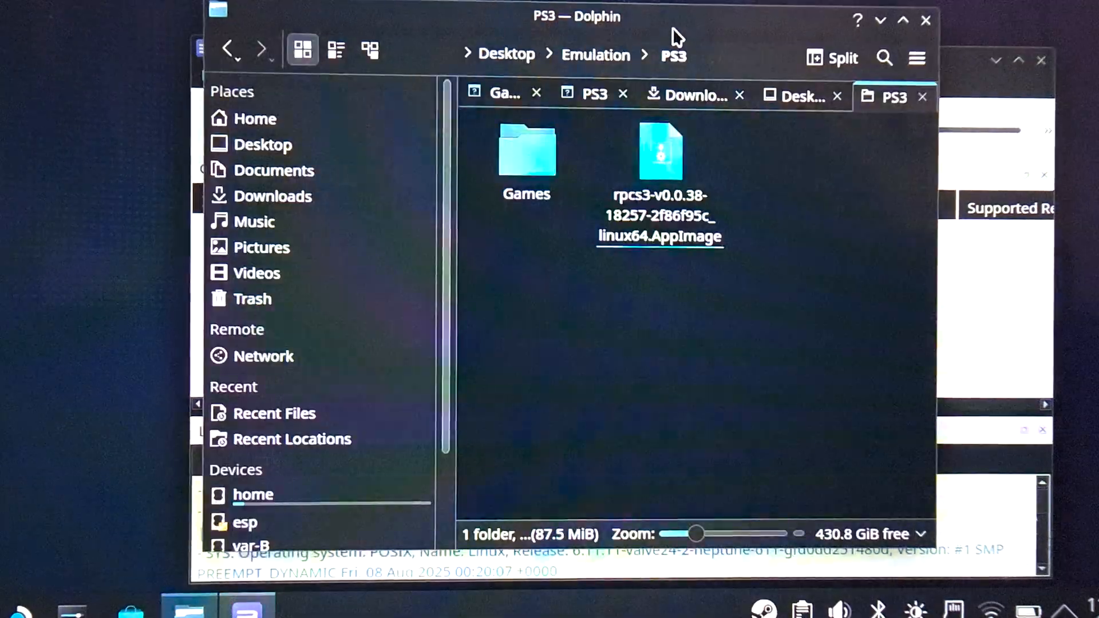
- Extract the Minecraft PS3 Edition archive and paste its folder into Emulation/PS3/Games
double_click(526, 154)
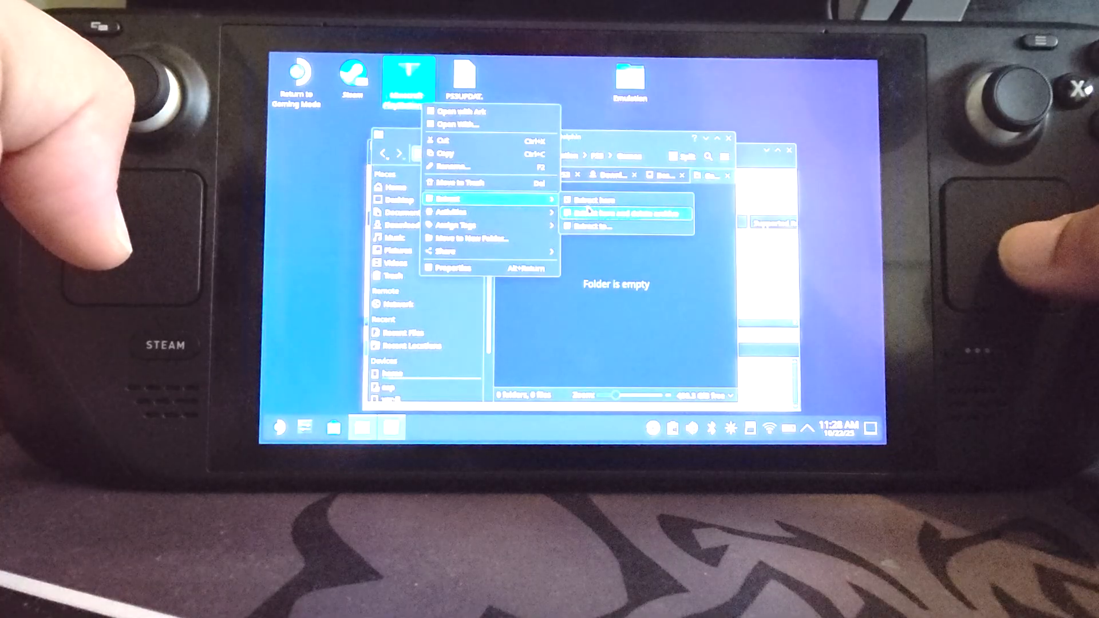
click(627, 213)
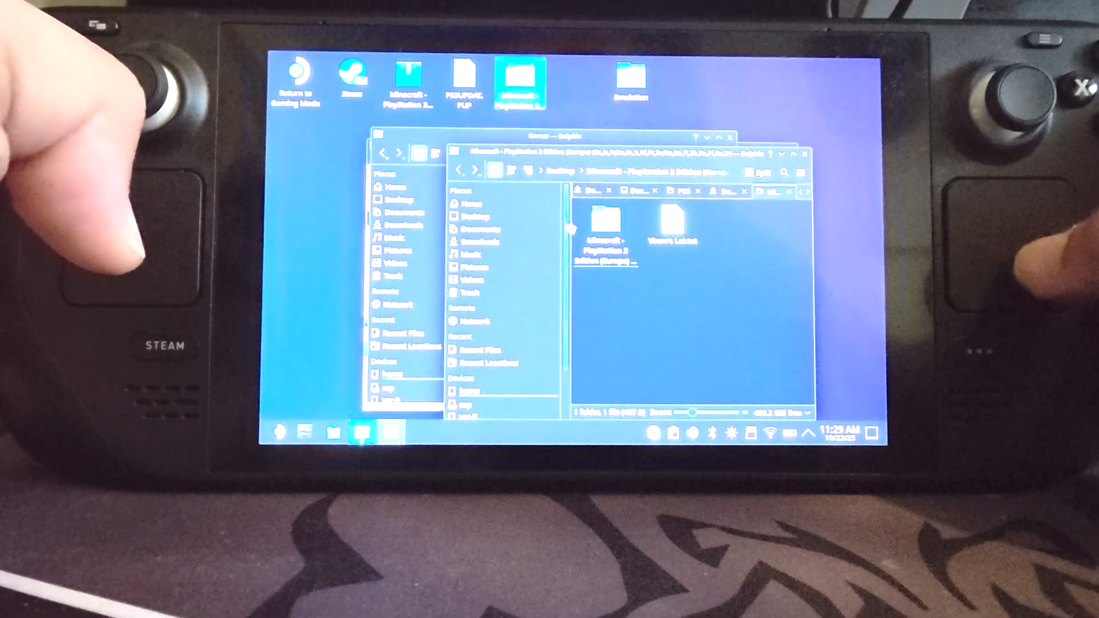
right_click(604, 224)
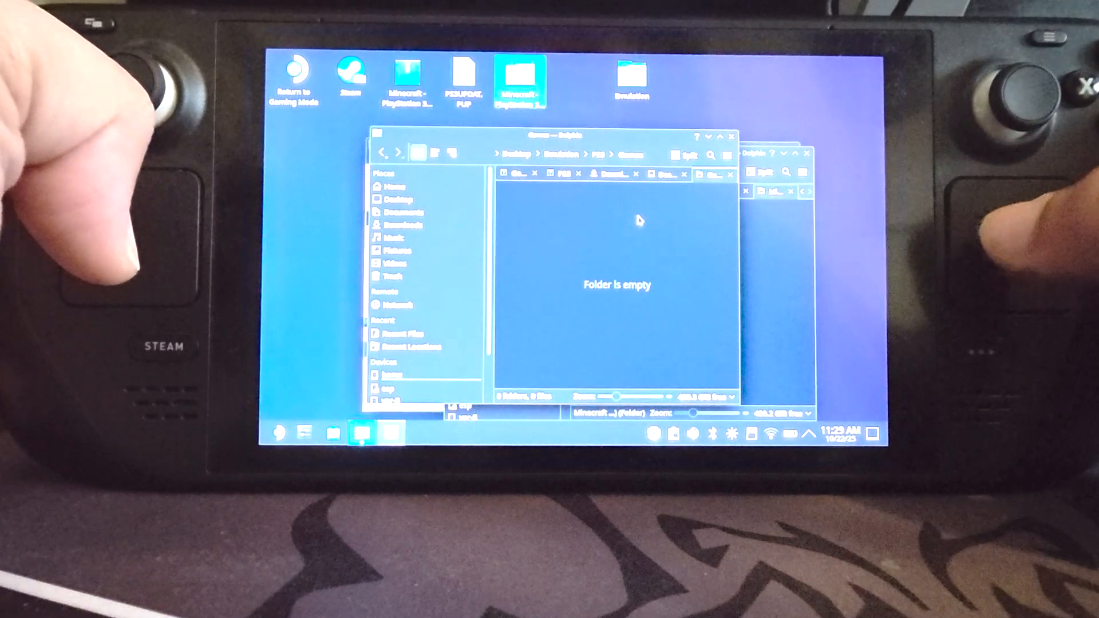
right_click(639, 221)
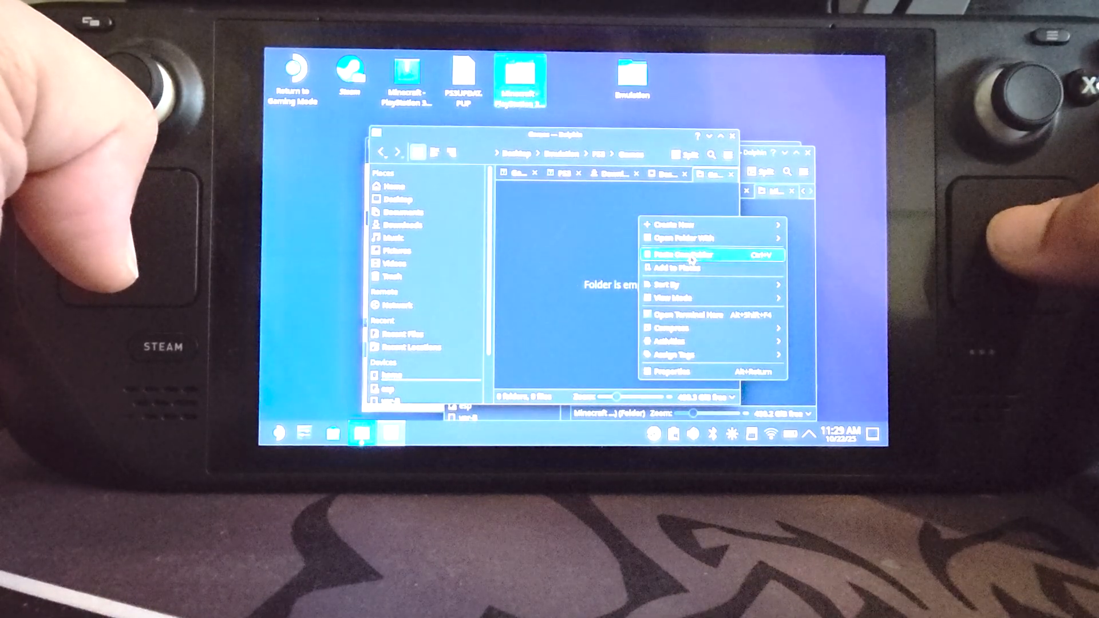
click(682, 253)
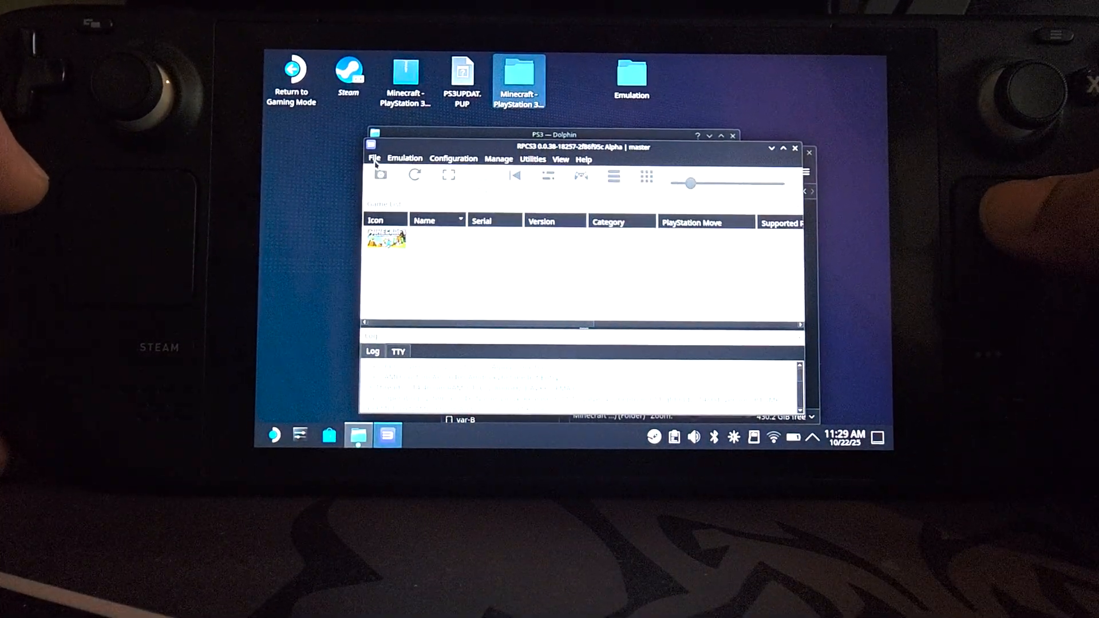
- Show the File menu over RPCS3's game list now containing Minecraft
click(373, 158)
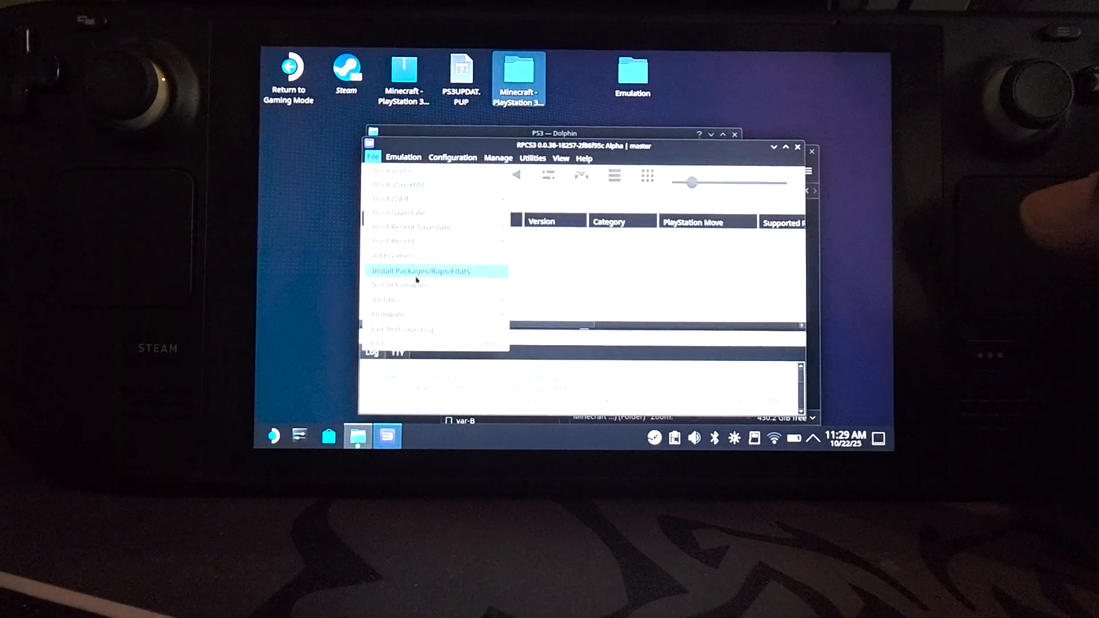
mouse_move(384, 284)
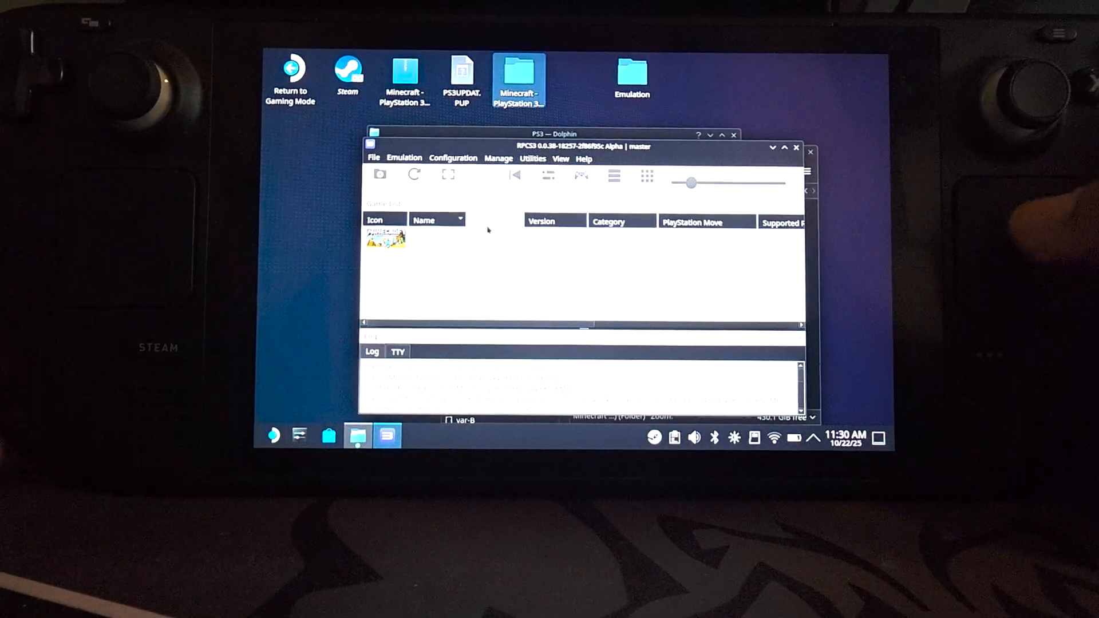
- Dismiss the File menu and go to the Configuration menu's settings entry
click(452, 157)
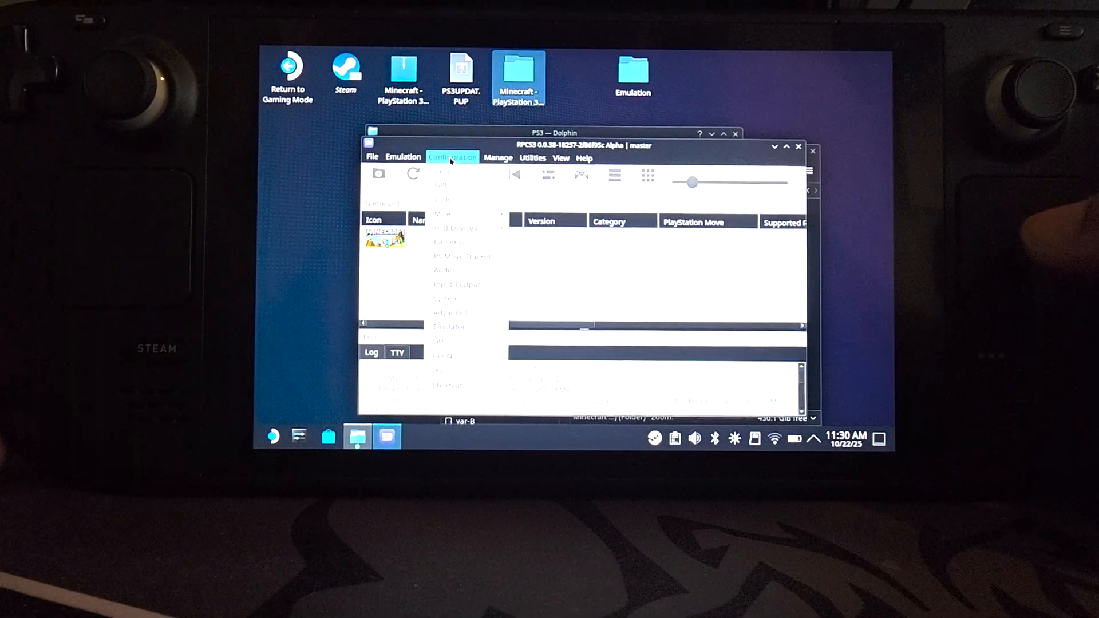
click(438, 199)
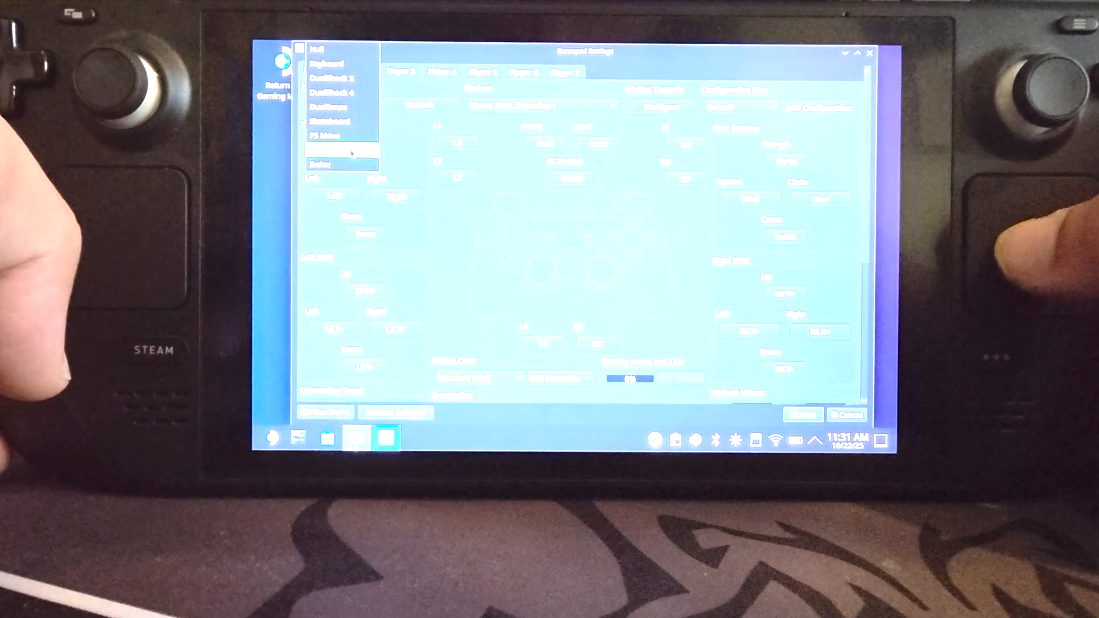
- Select the input handler for Player 1 in the Gamepads settings
click(339, 165)
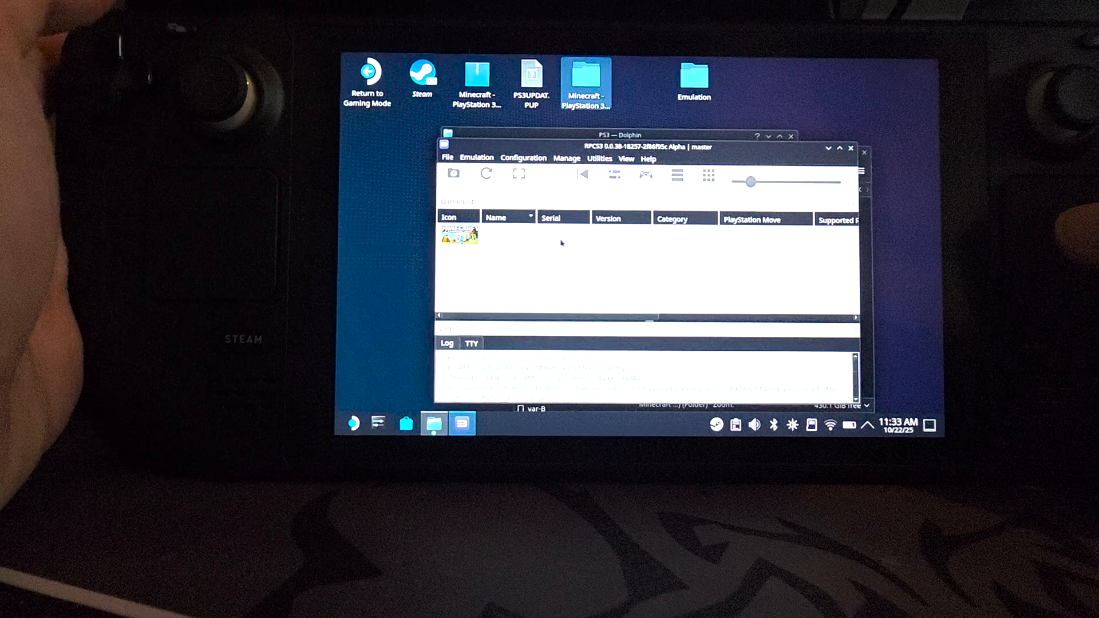
- Create a custom configuration for Minecraft from the global settings via its game-list entry
right_click(459, 235)
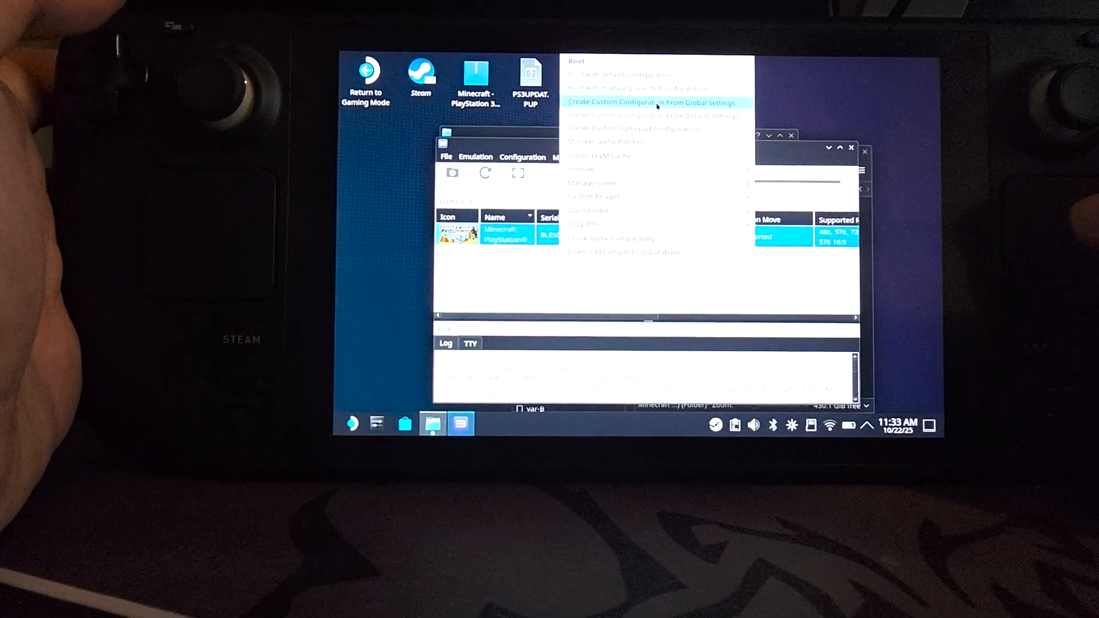
click(657, 103)
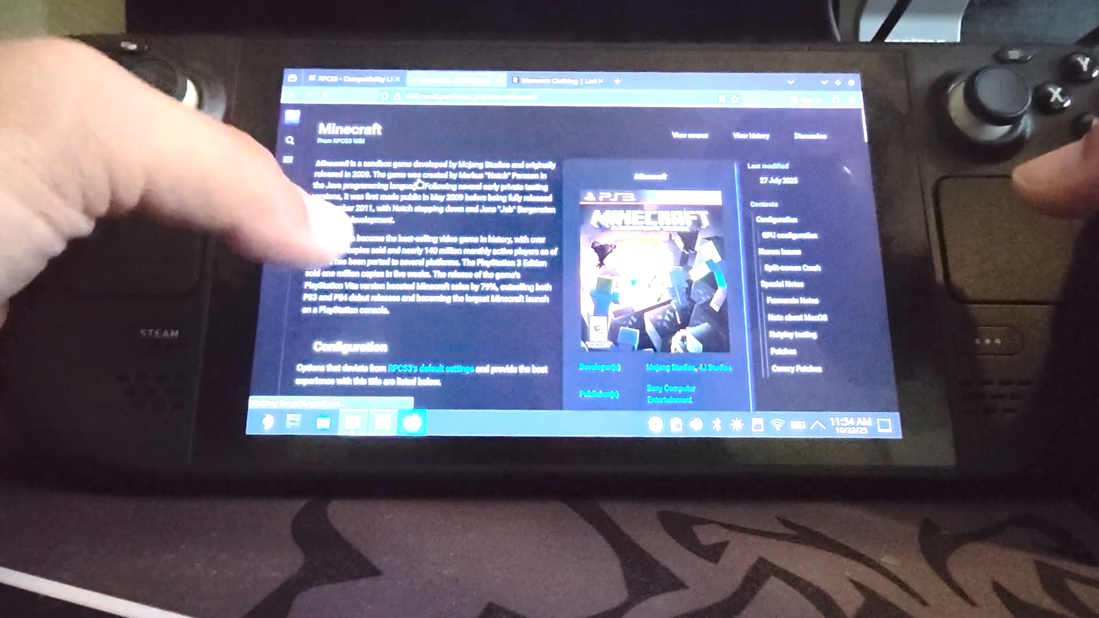
scroll(down, 3)
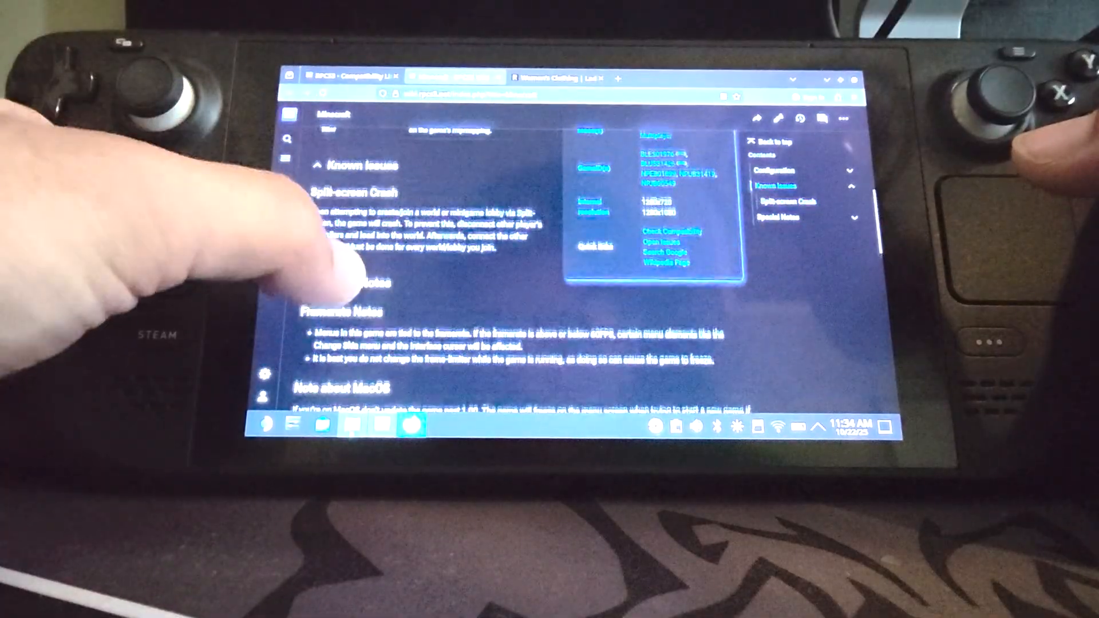
scroll(down, 3)
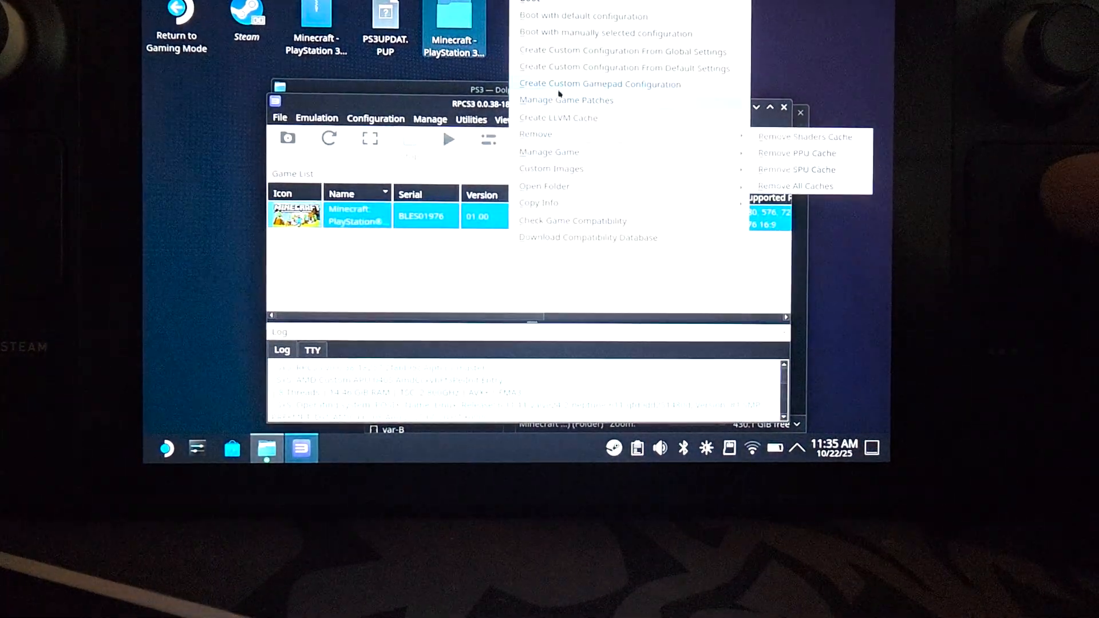
- Download the latest patches for Minecraft and acknowledge the 'already up to date' notice
click(566, 99)
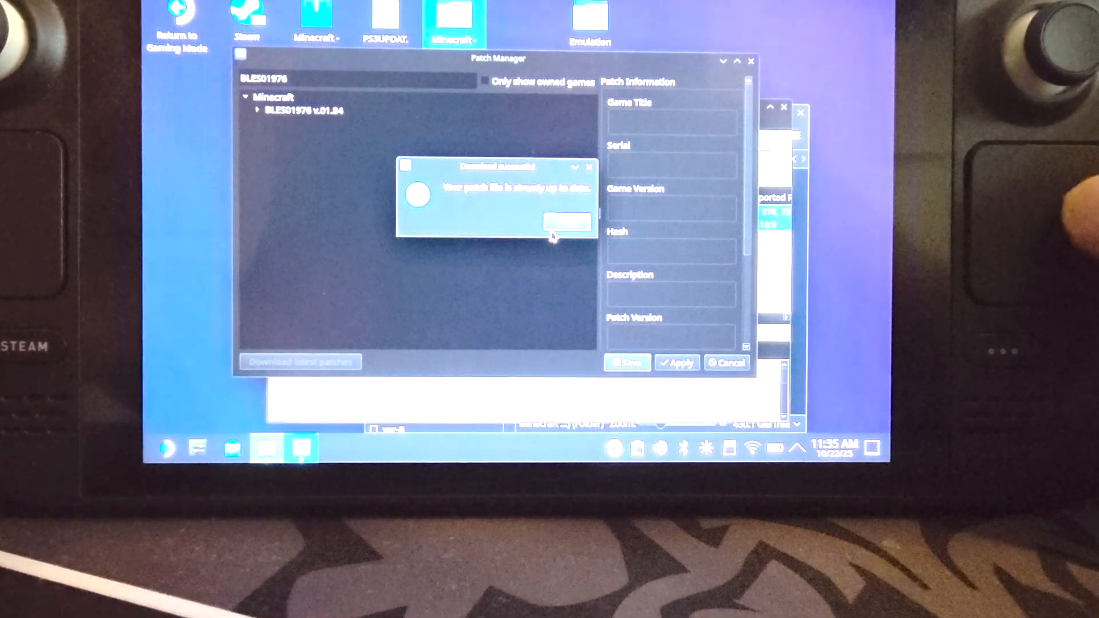
click(568, 224)
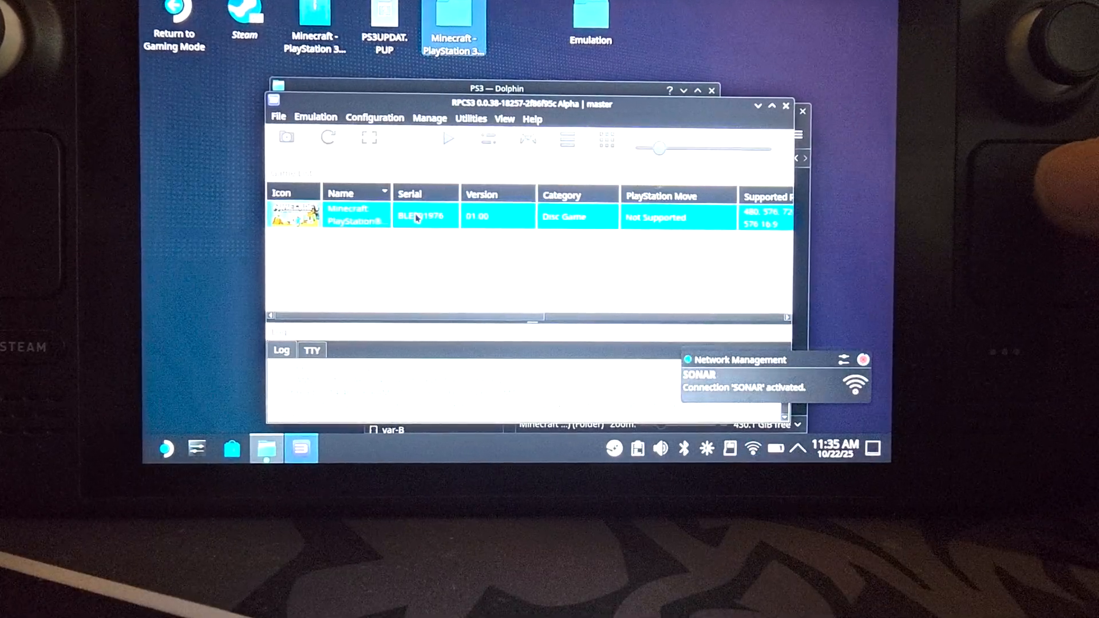
- Run Check Game Compatibility on the Minecraft entry from its right-click menu
right_click(357, 216)
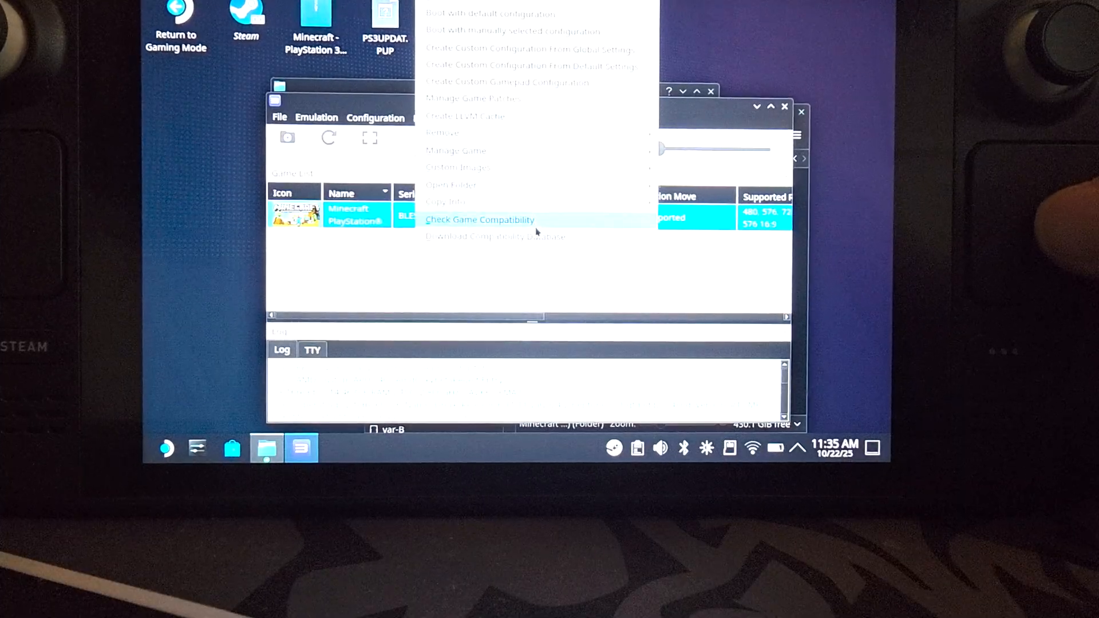
click(480, 220)
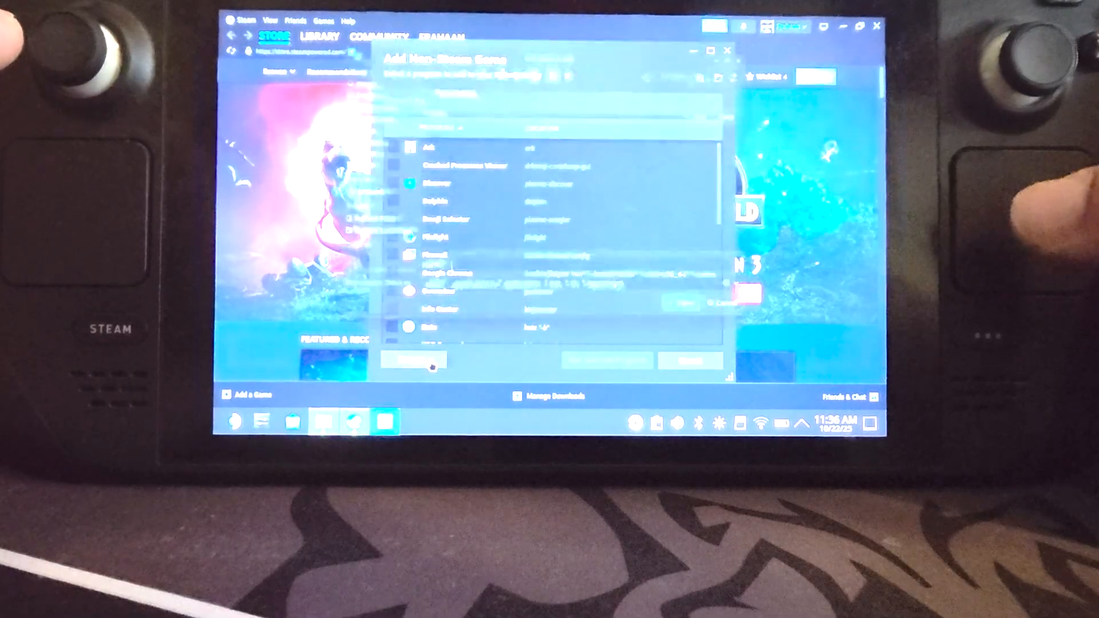
- Browse into the desktop Emulation folder to locate the RPCS3 AppImage for the shortcut
click(410, 361)
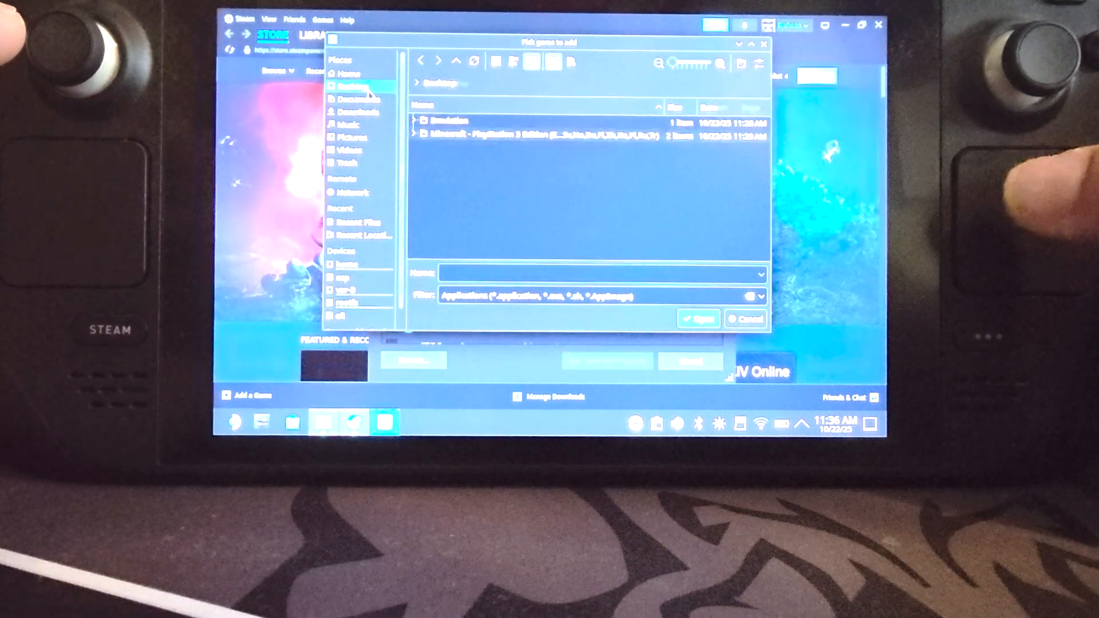
double_click(444, 120)
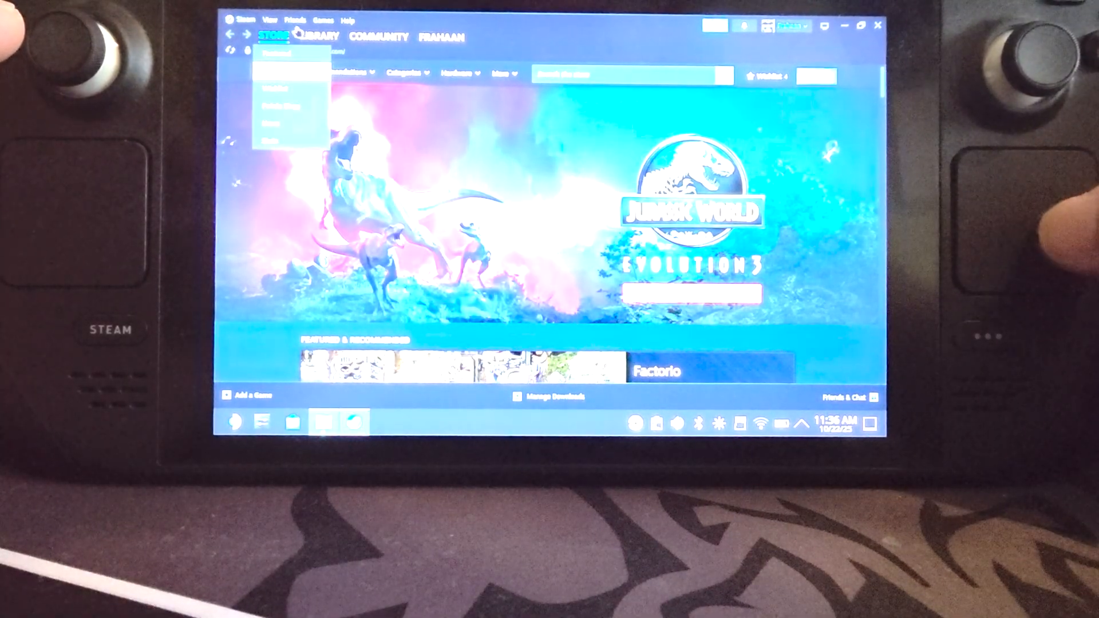
- Show the Steam library and bring up the options menu of the new rpcs3 entry
click(315, 35)
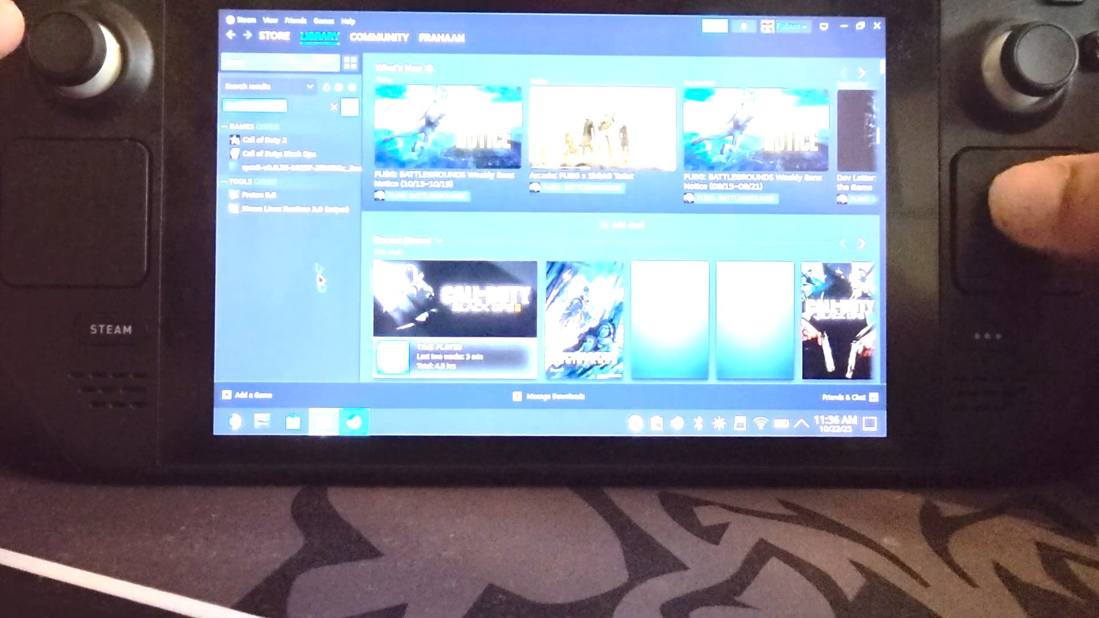
right_click(279, 167)
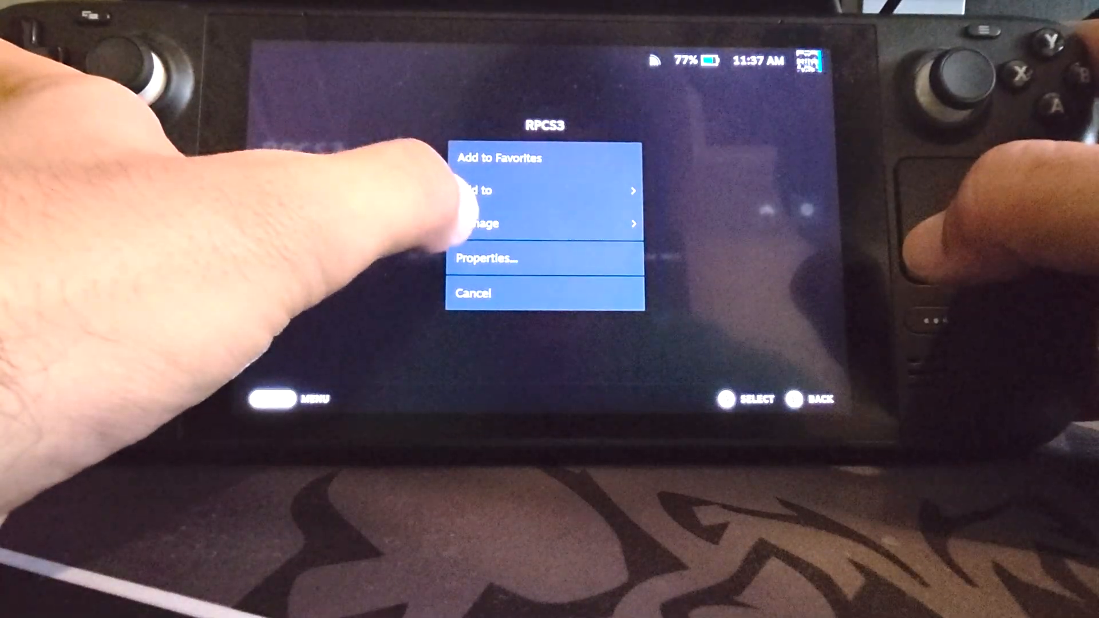
- View the RPCS3 shortcut's Properties with its target and start-in paths under Emulation/PS3
click(485, 258)
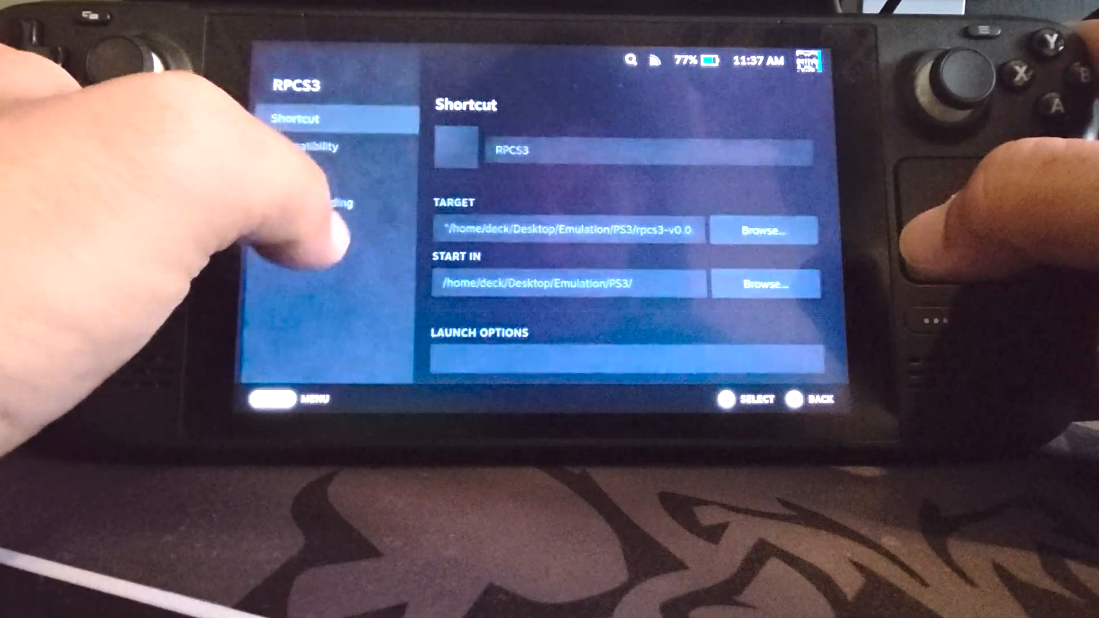